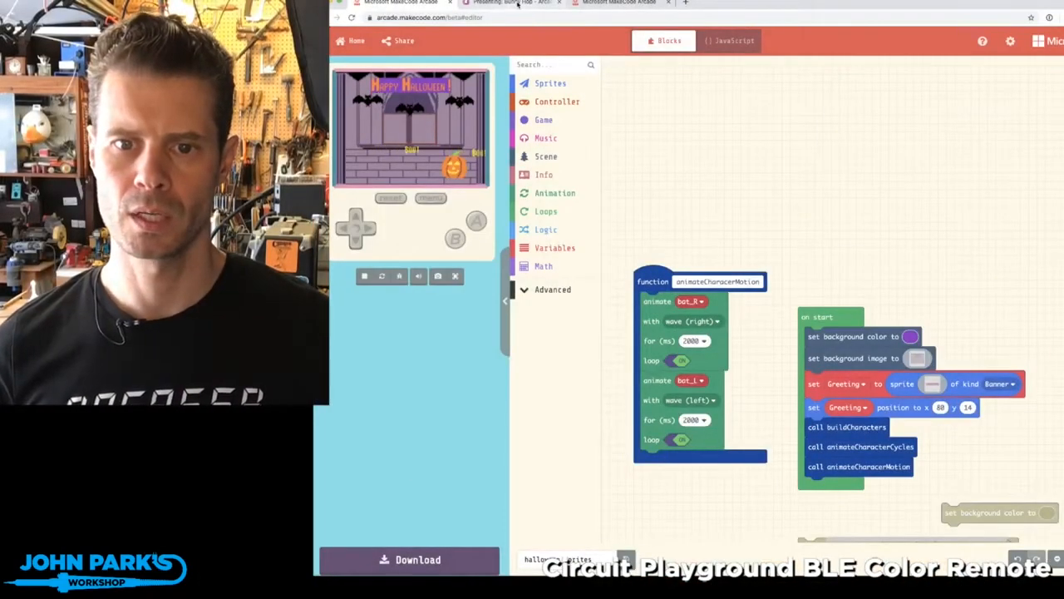
# - Switch from the Halloween greeting project to the 'Presenting: Bunny Hop' forum post
pyautogui.click(511, 3)
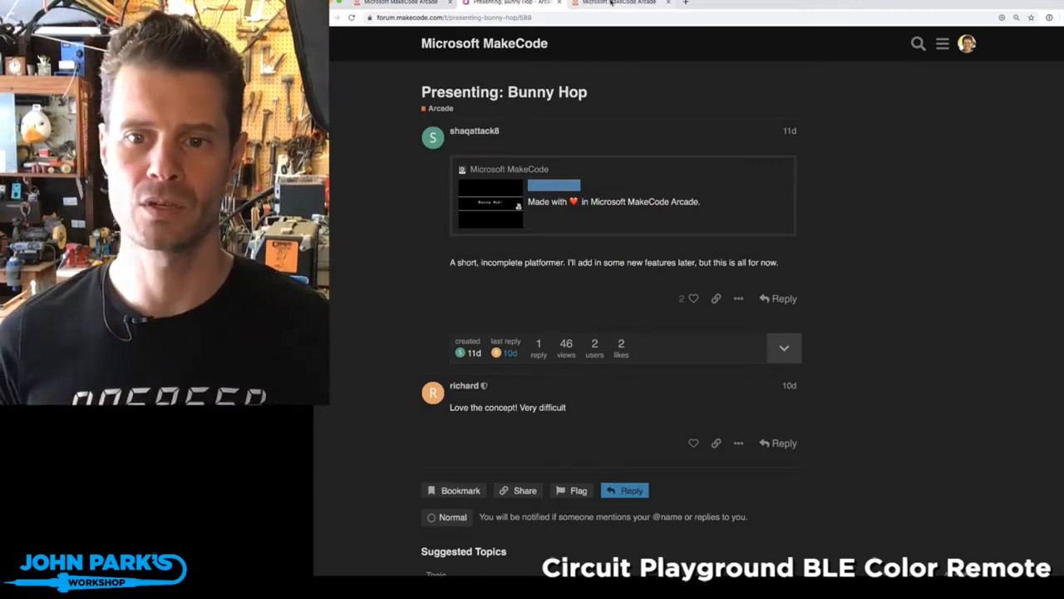
# - Open Bunny Hop in the Arcade editor and open its level tile map for editing
pyautogui.click(619, 2)
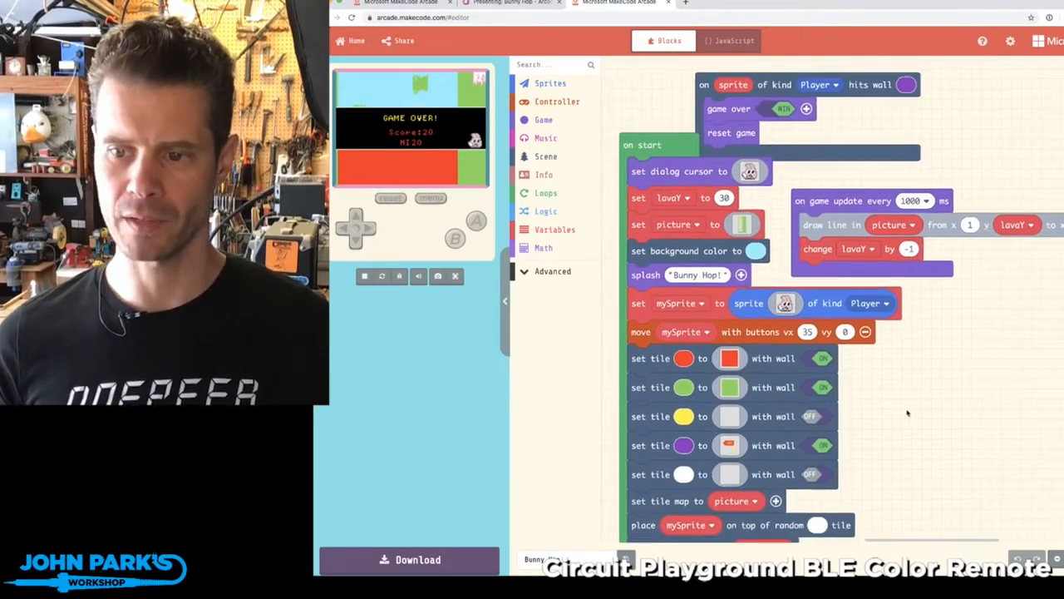
pyautogui.click(741, 224)
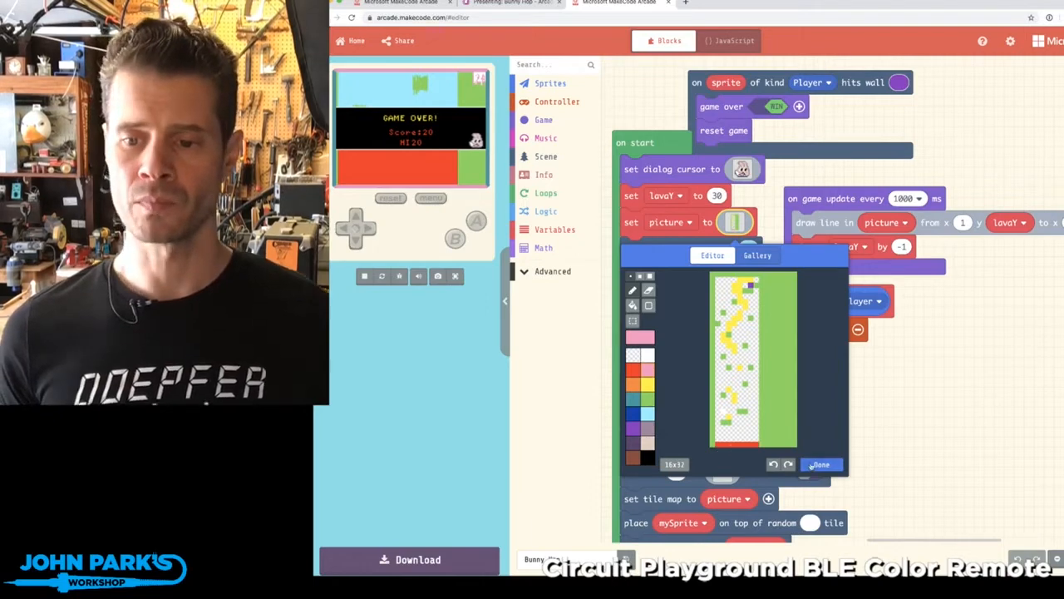
# - Close the level image editor and bring the 'on game update every 1000 ms' lava block into view
pyautogui.click(820, 464)
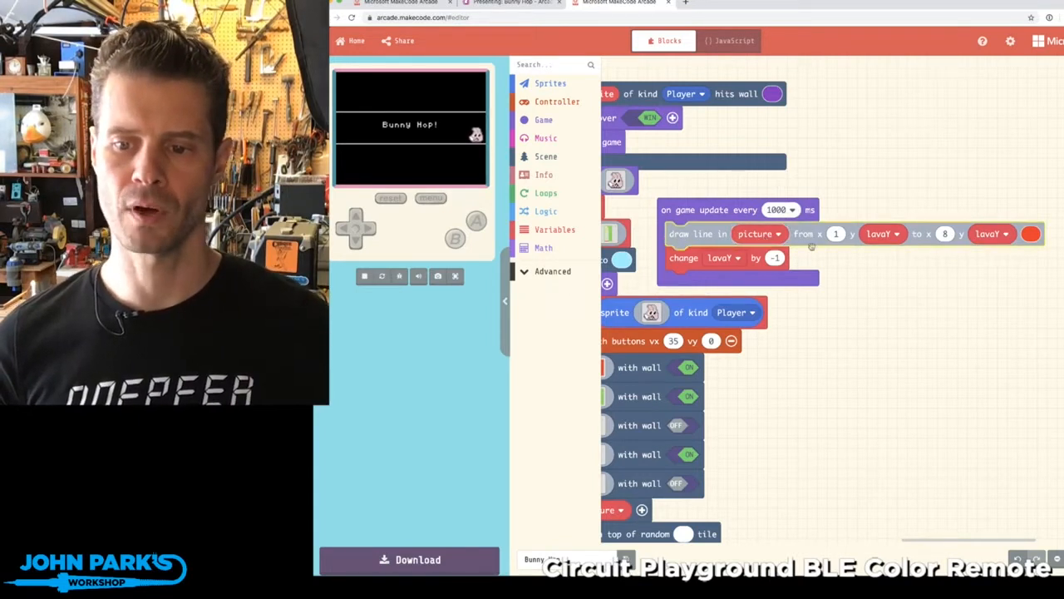
pyautogui.click(836, 234)
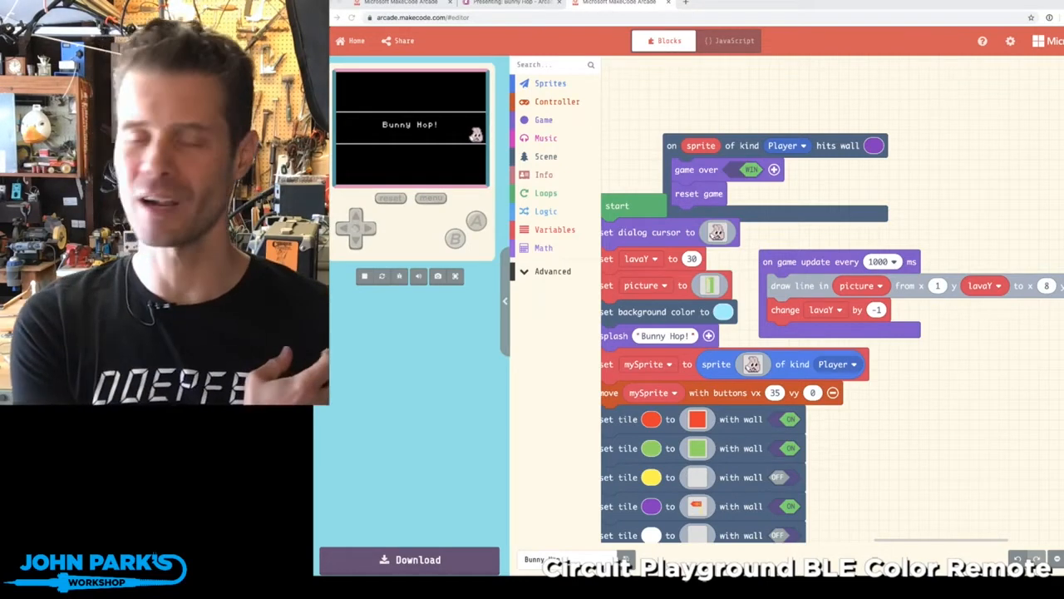
pyautogui.moveTo(979, 208)
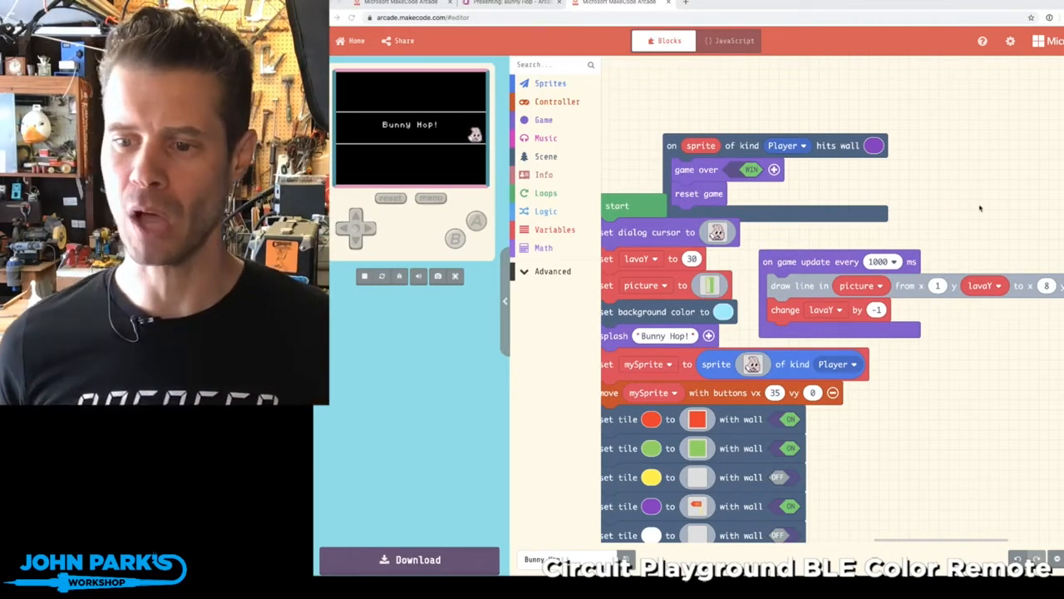